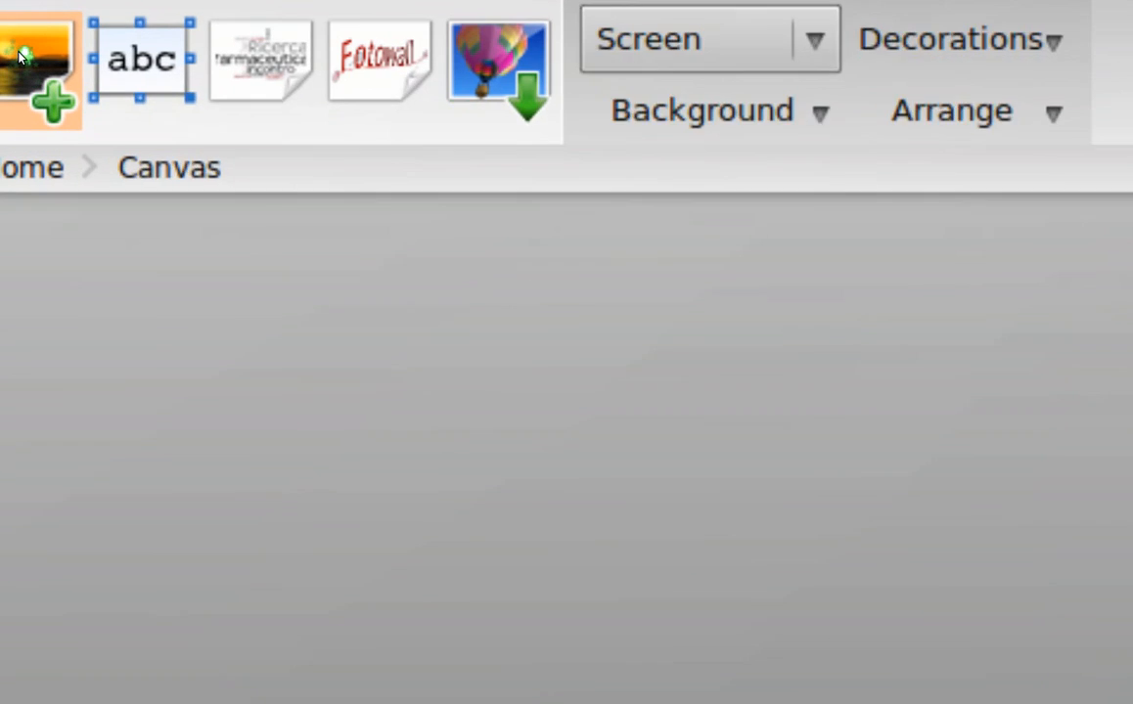
- Add the Ubuntu logo picture 300_87363.jpg from Pictures onto the canvas
left_click(40, 54)
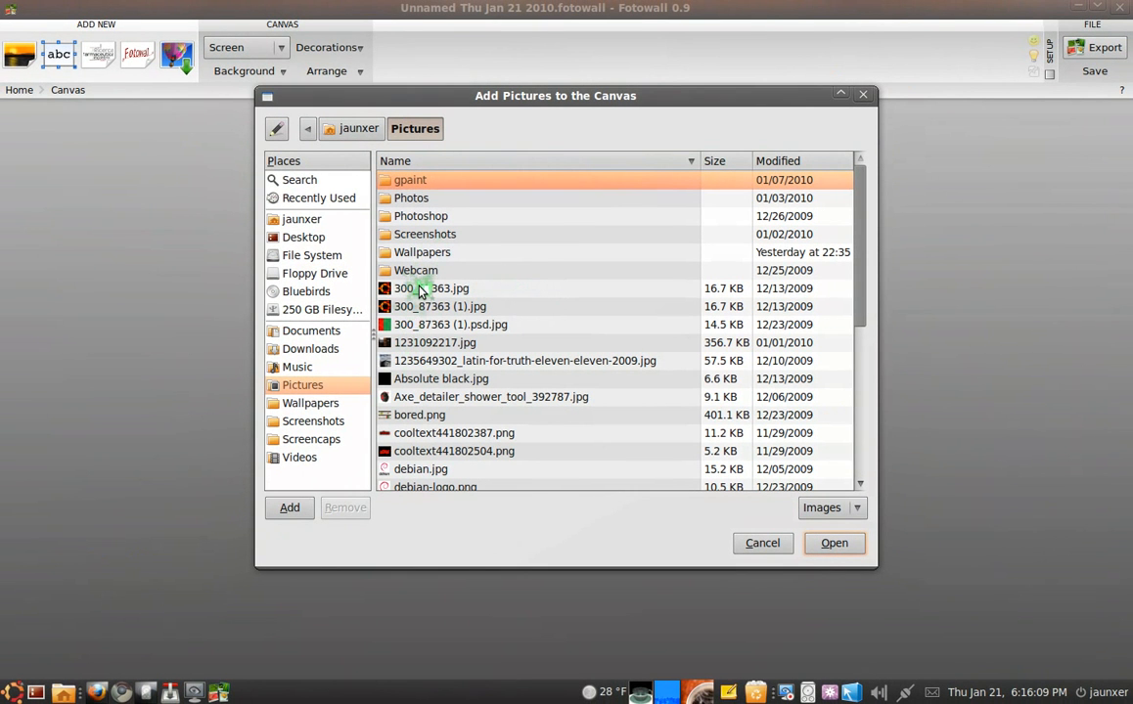
left_click(431, 287)
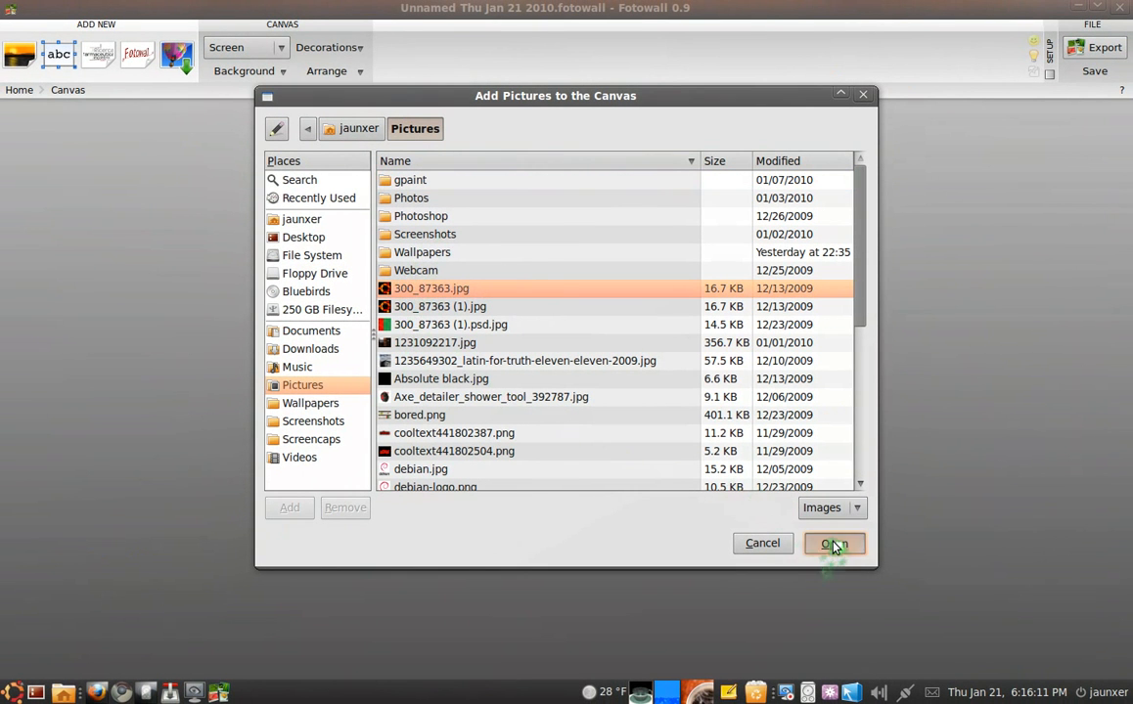
left_click(832, 543)
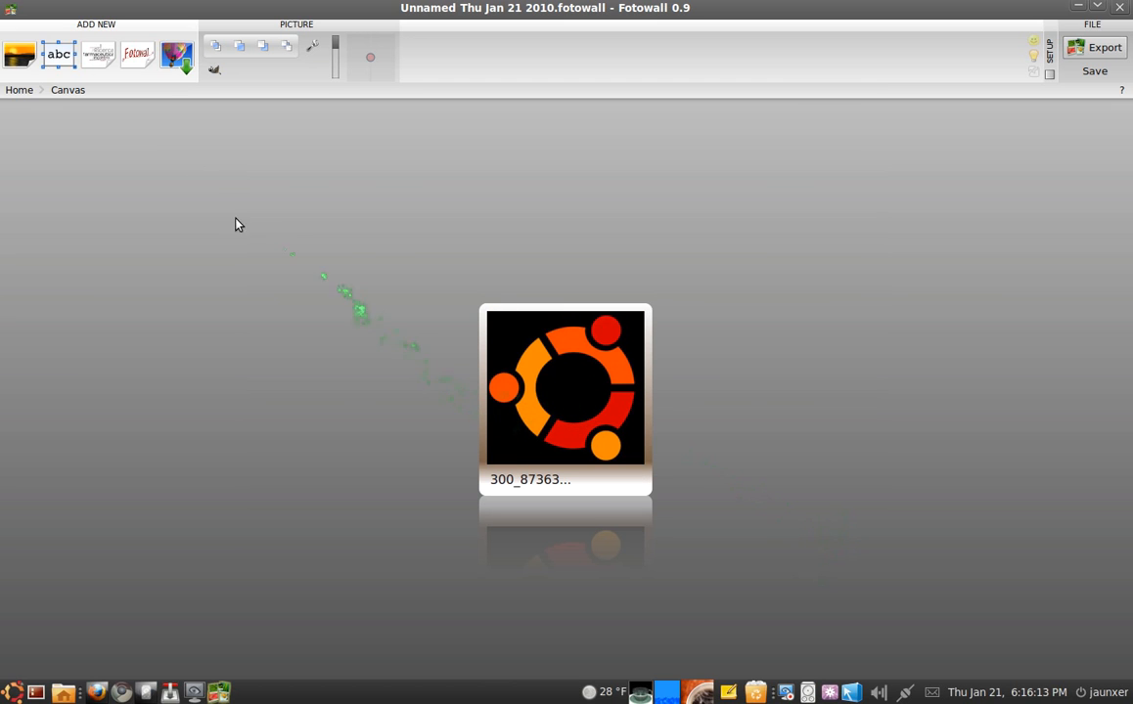
- Search Google Images for 'kubuntu' in the web pictures panel
left_click(177, 55)
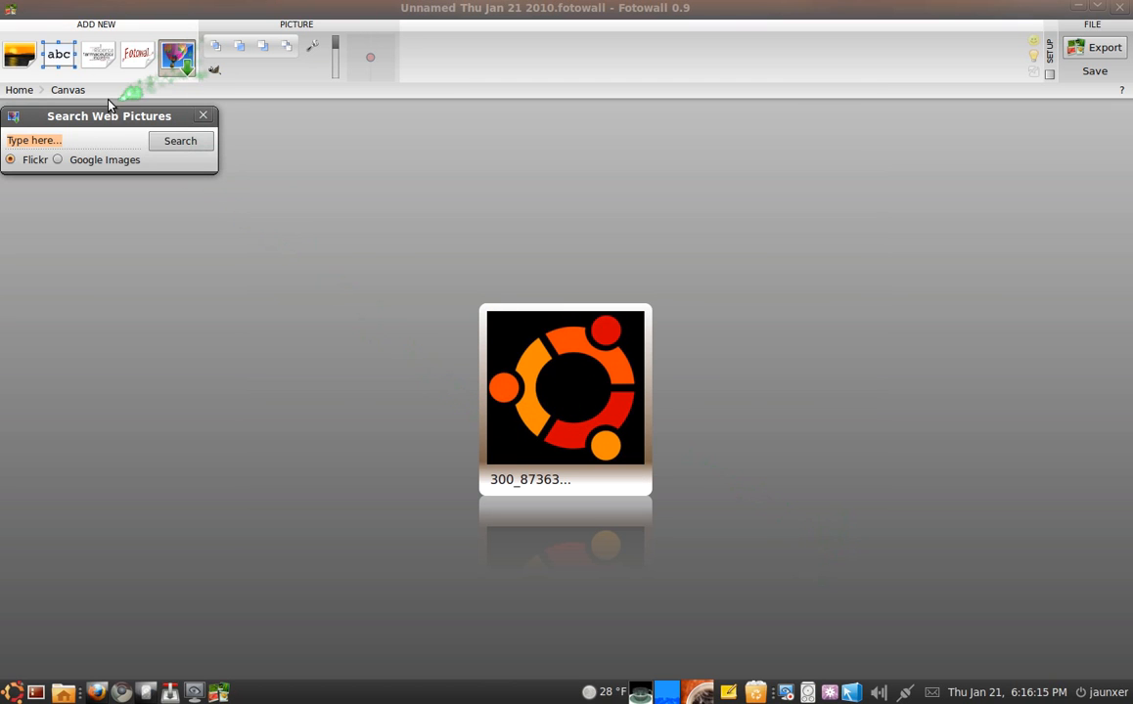
left_click(56, 159)
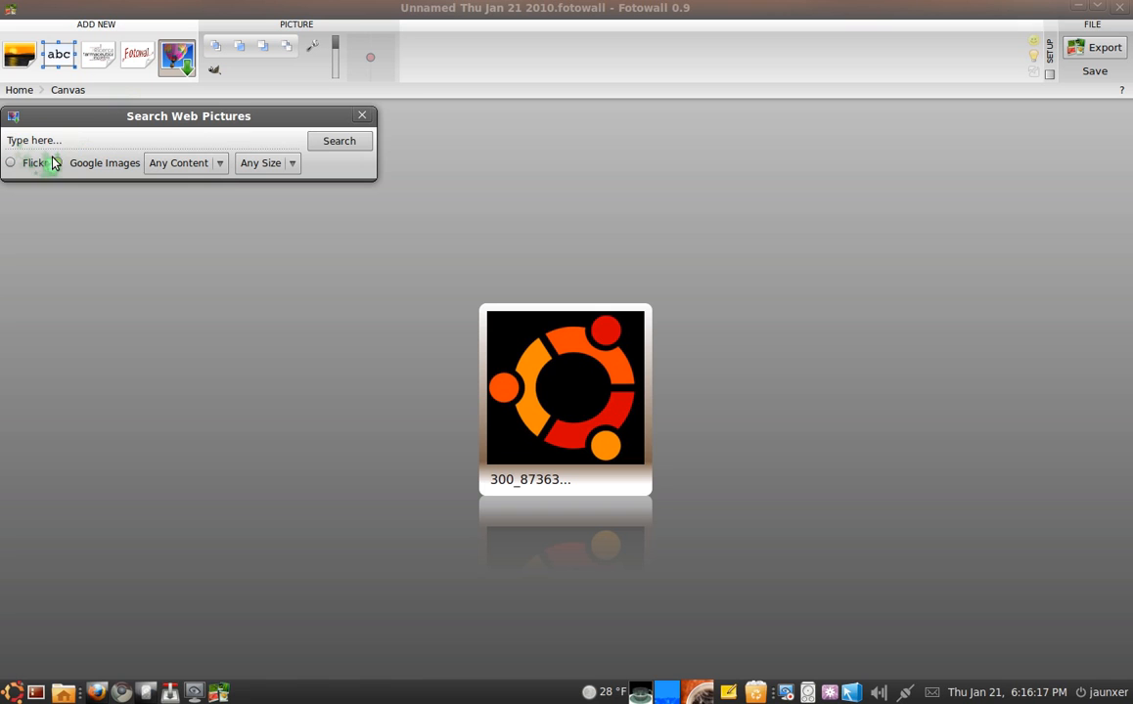
left_click(56, 162)
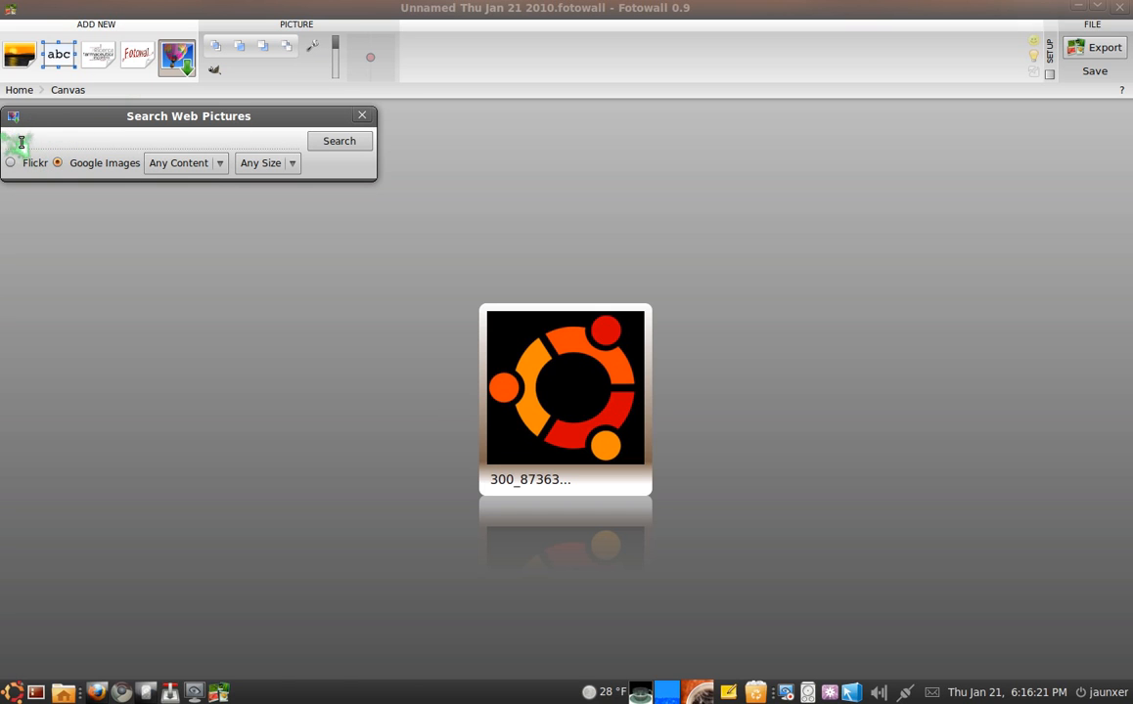
type("kubuntu")
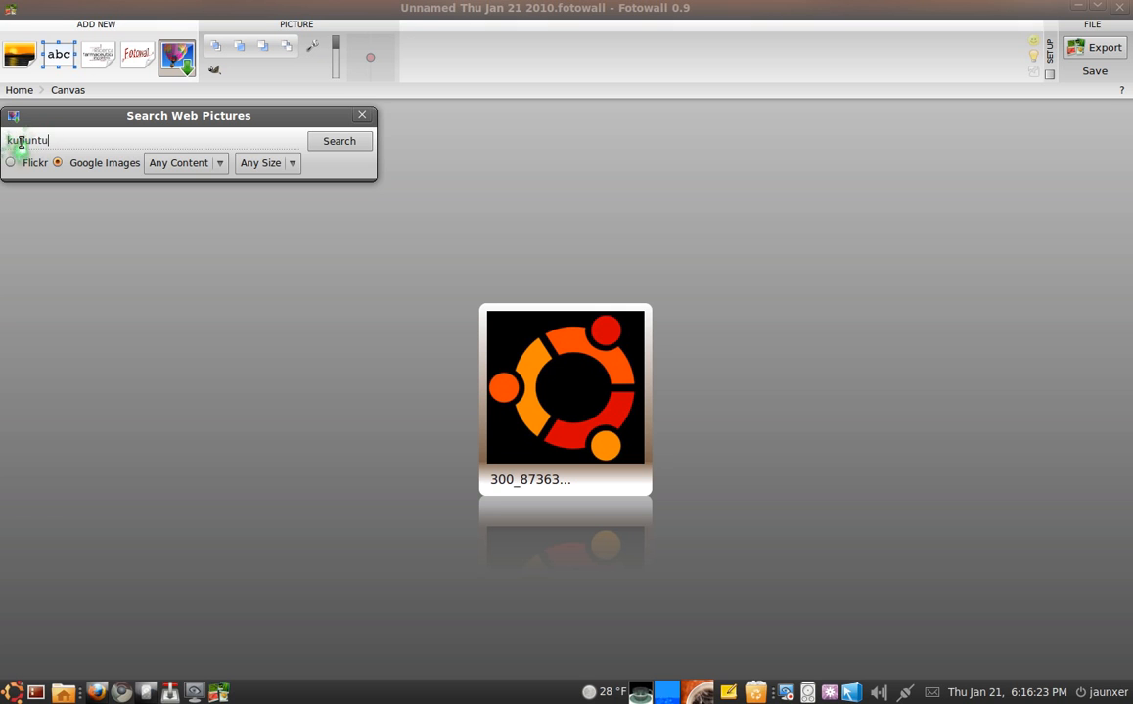
left_click(339, 139)
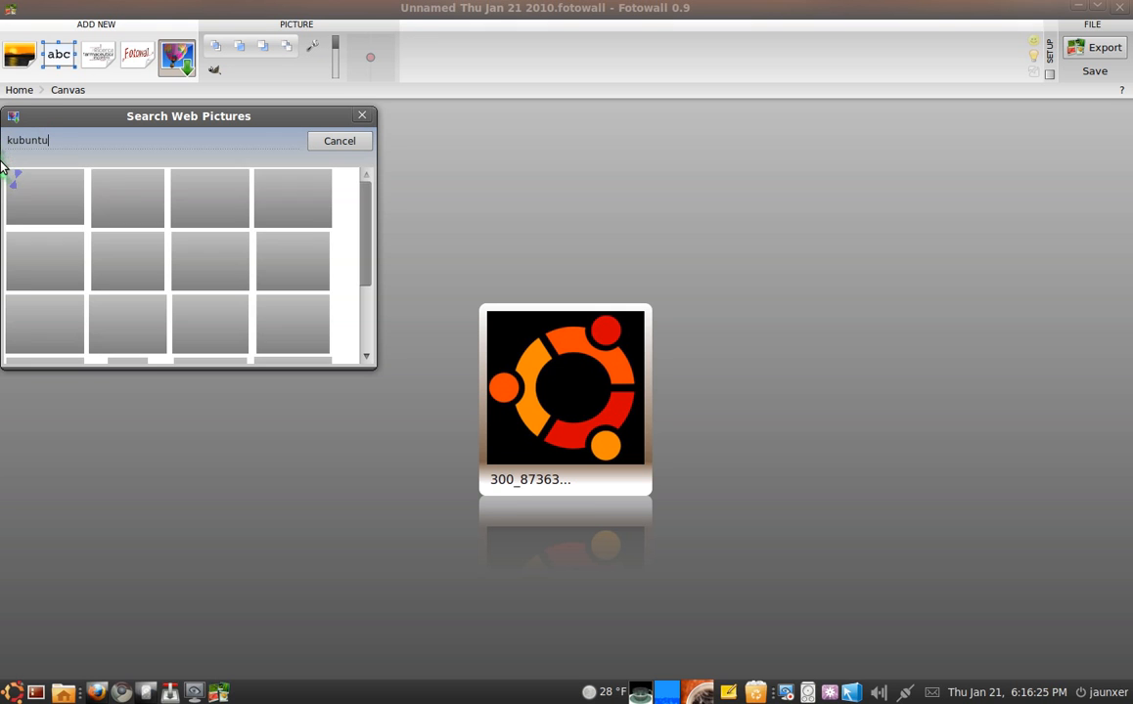
left_click(340, 140)
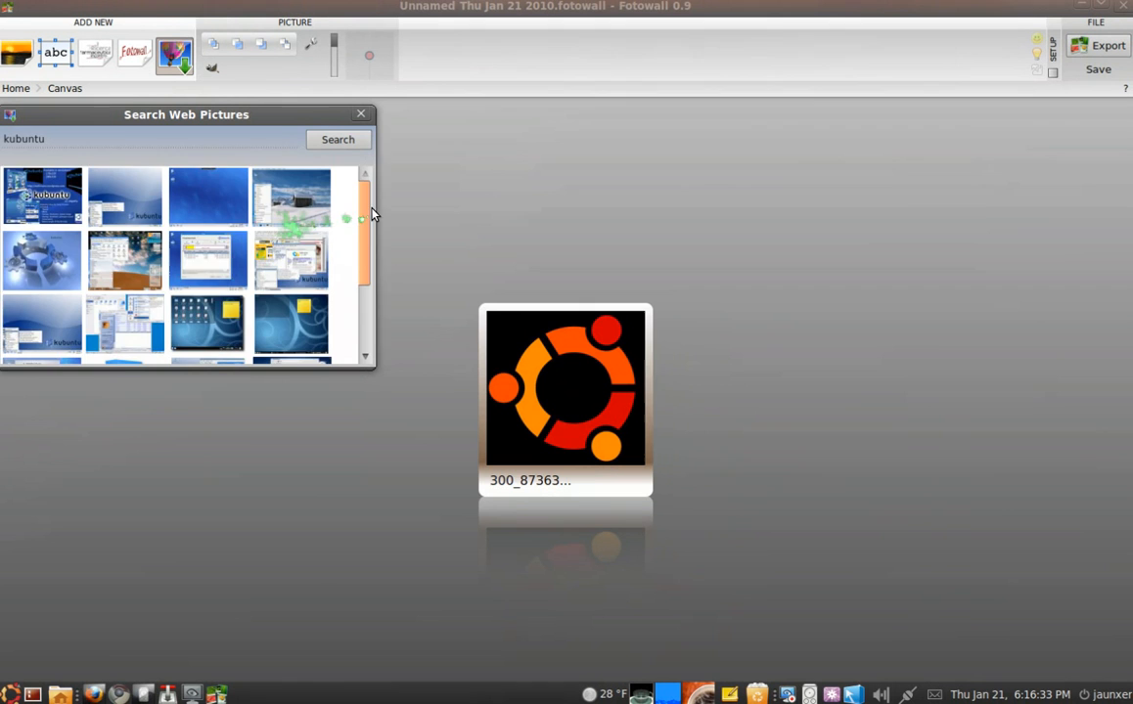
- Drag the kubuntu logo result onto the canvas beside the Ubuntu card
scroll("down", 3)
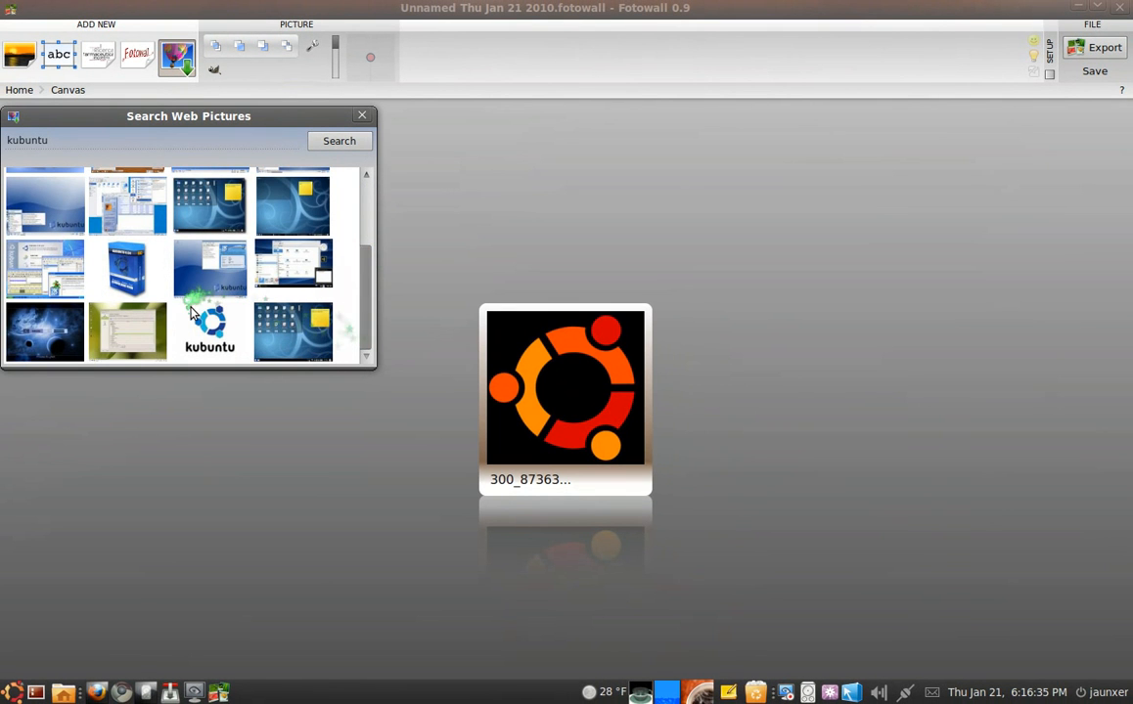
left_click_drag(208, 330, 695, 367)
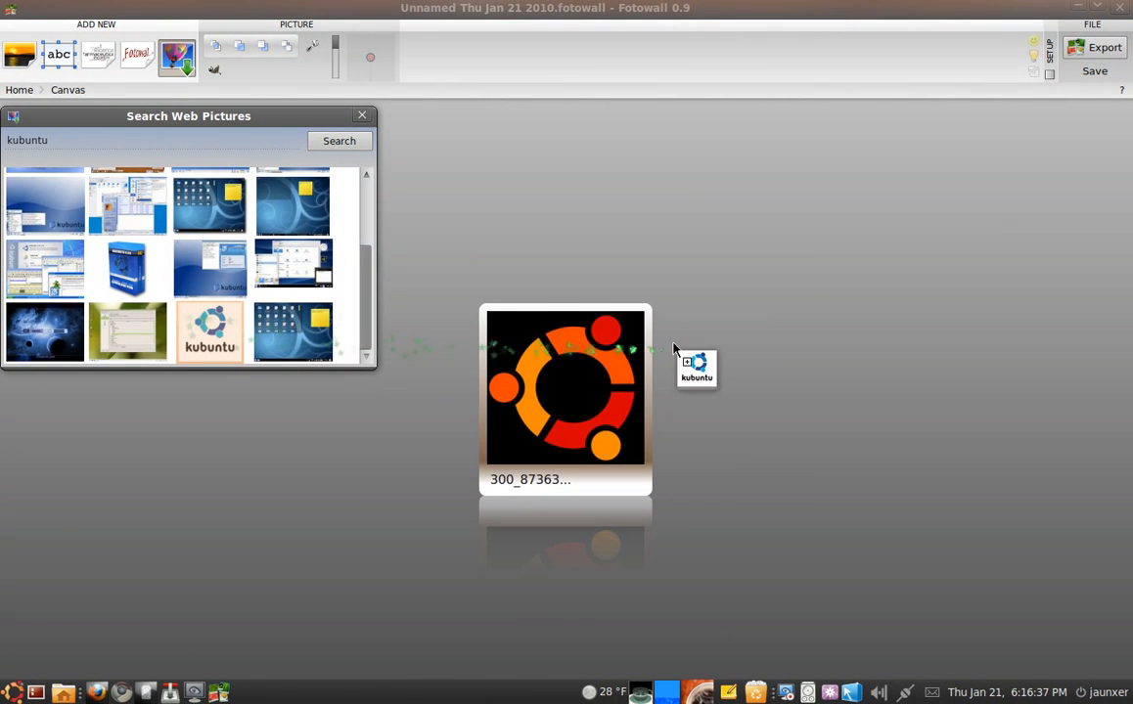
left_click_drag(696, 367, 727, 342)
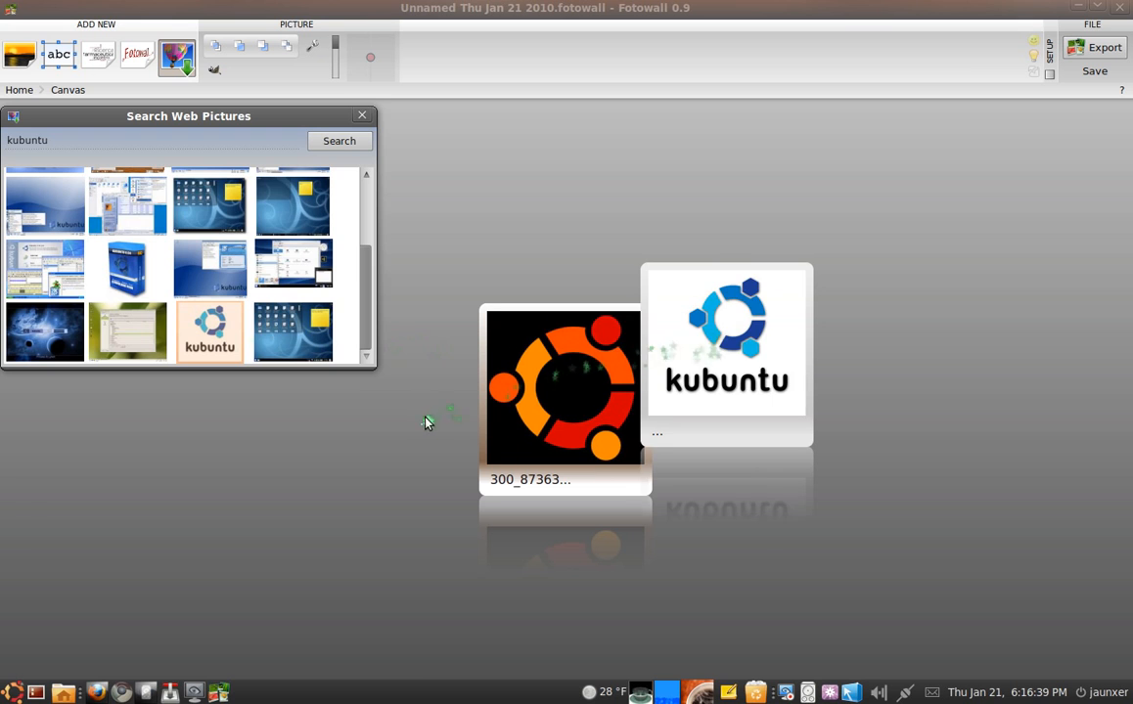
- Close web search, tilt the Ubuntu card, and enlarge the kubuntu card over it
left_click(362, 115)
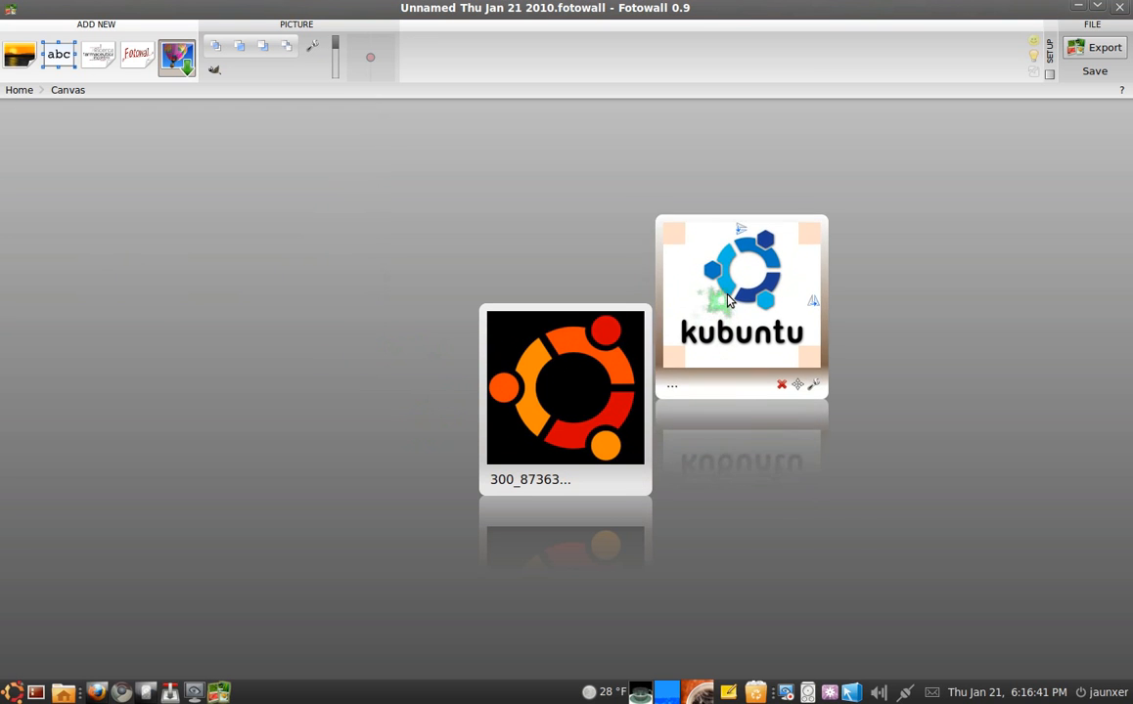
left_click_drag(742, 298, 769, 387)
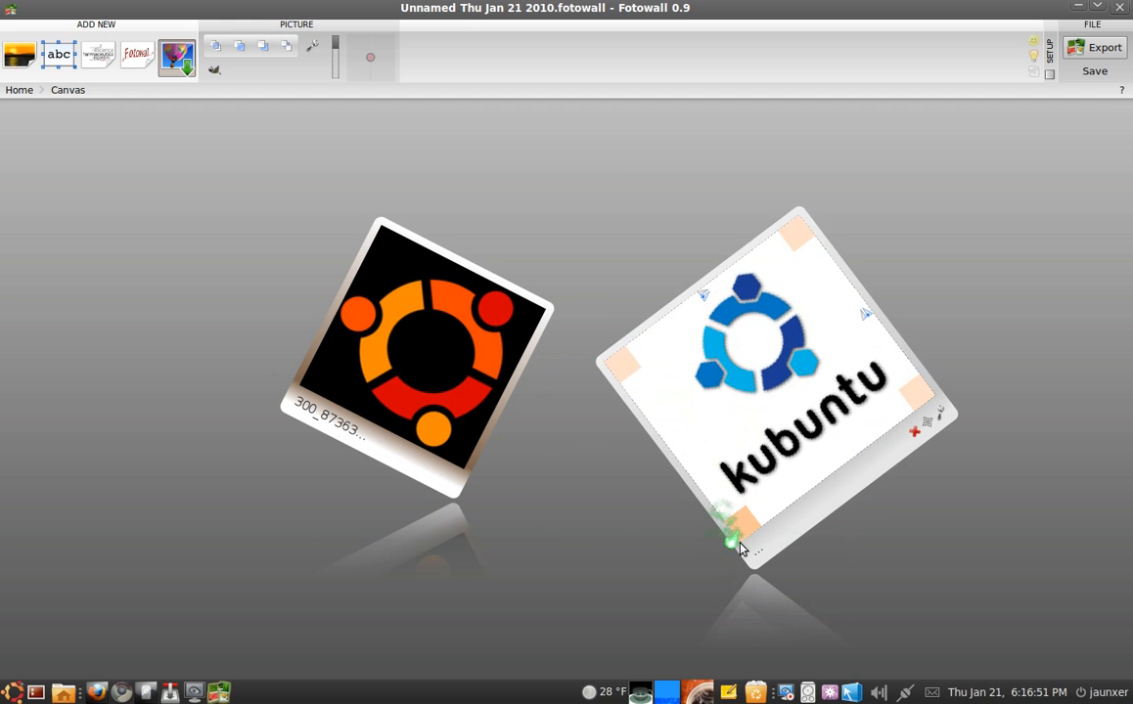
left_click_drag(733, 538, 626, 260)
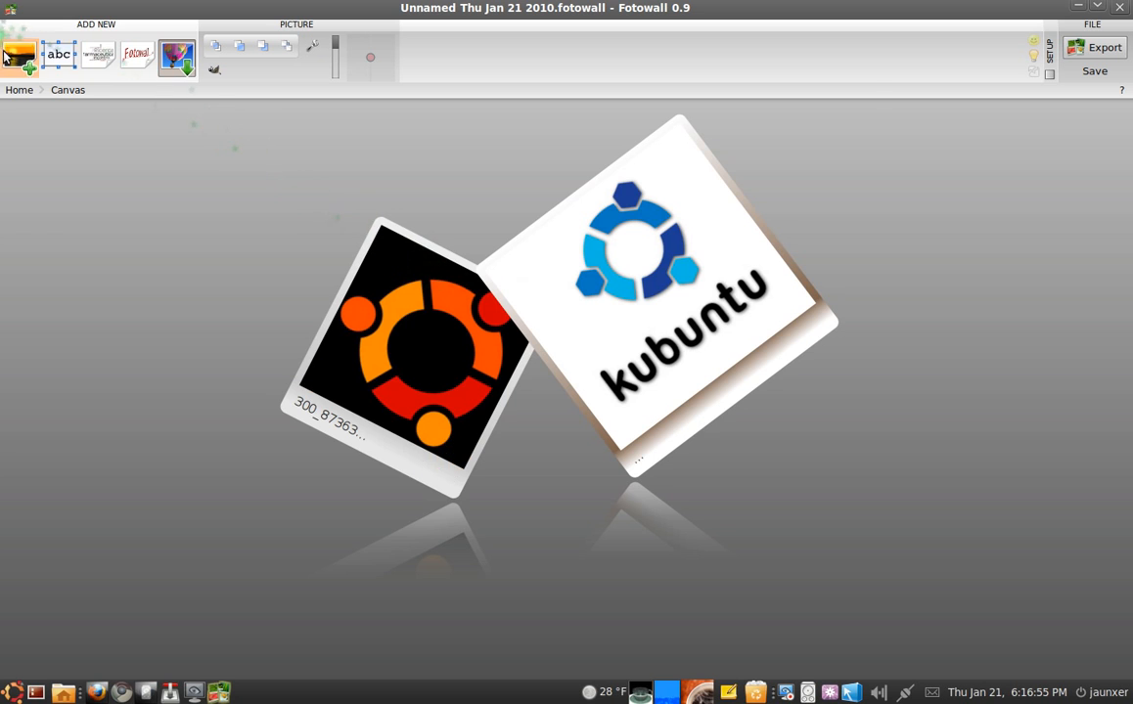
- Add debian.jpg and Linux logo.png from disk as two more cards
left_click(18, 54)
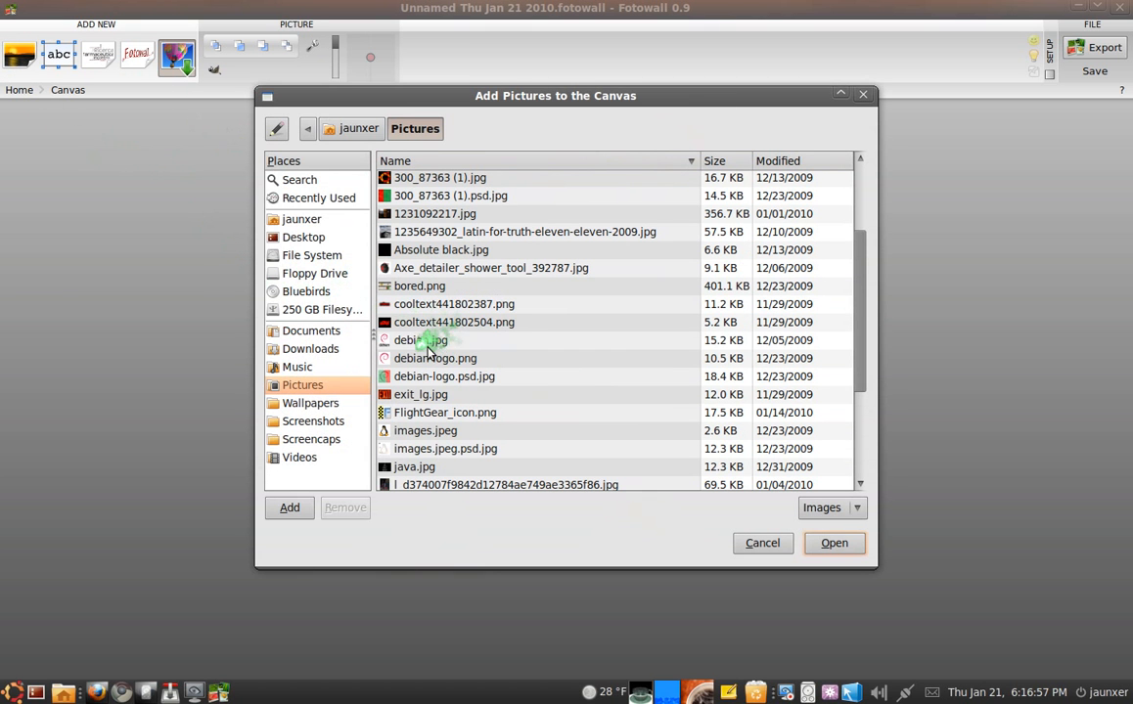
left_click(833, 543)
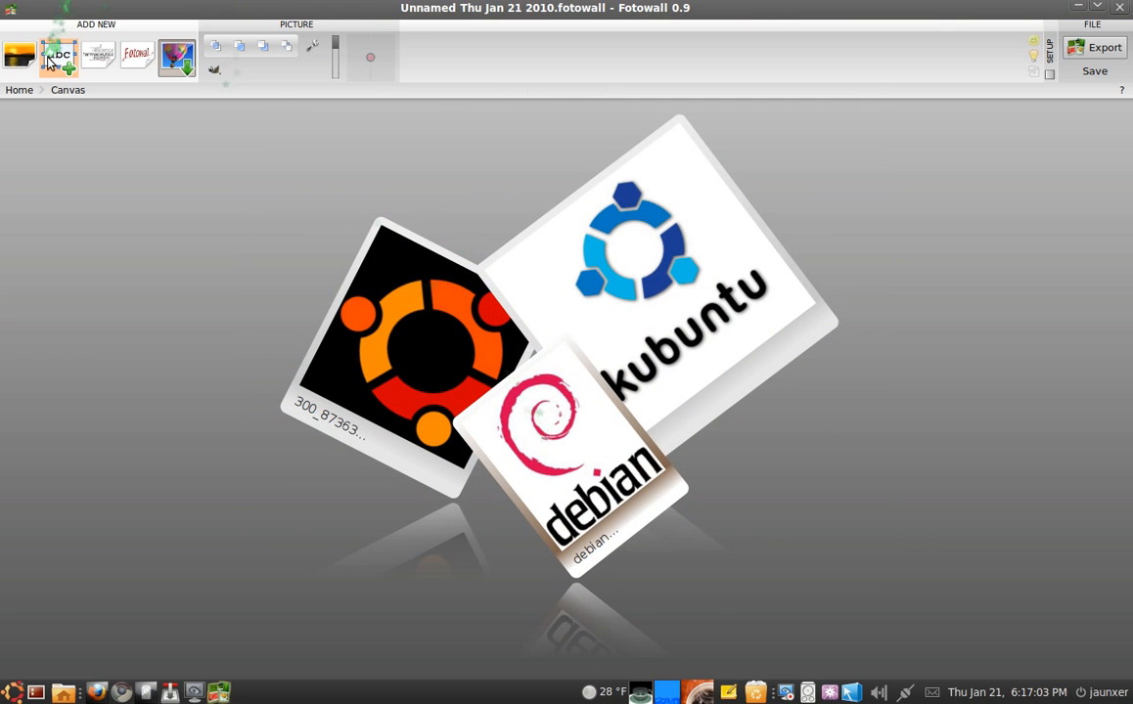
left_click(18, 55)
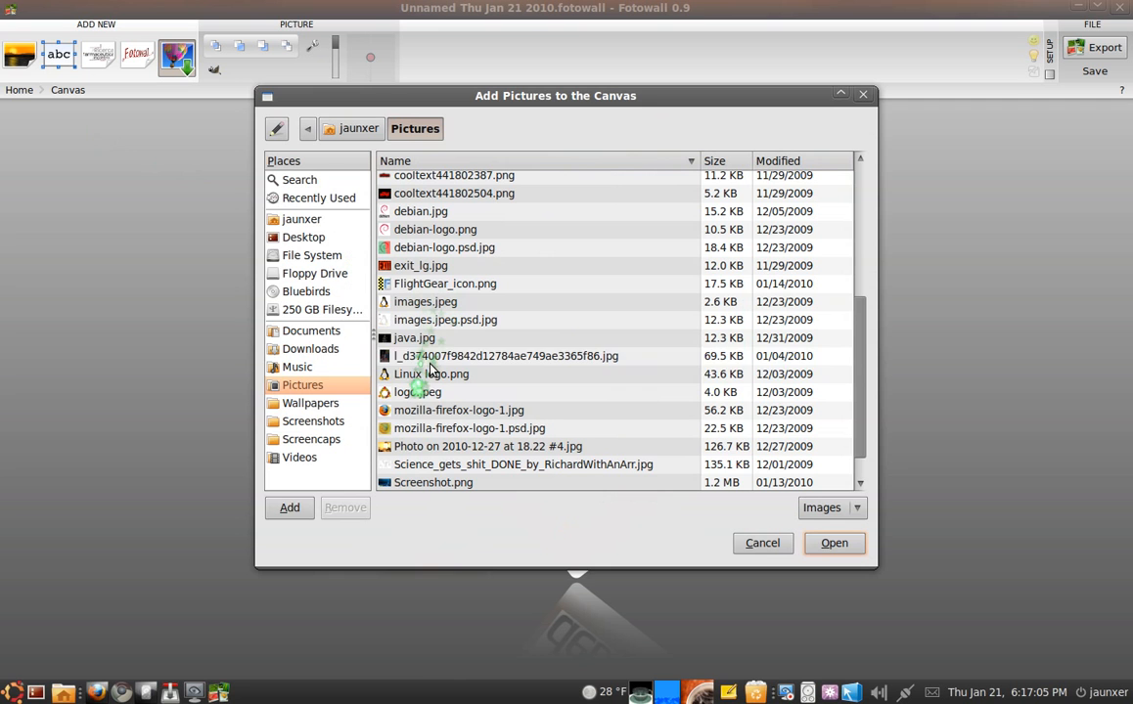
left_click(834, 542)
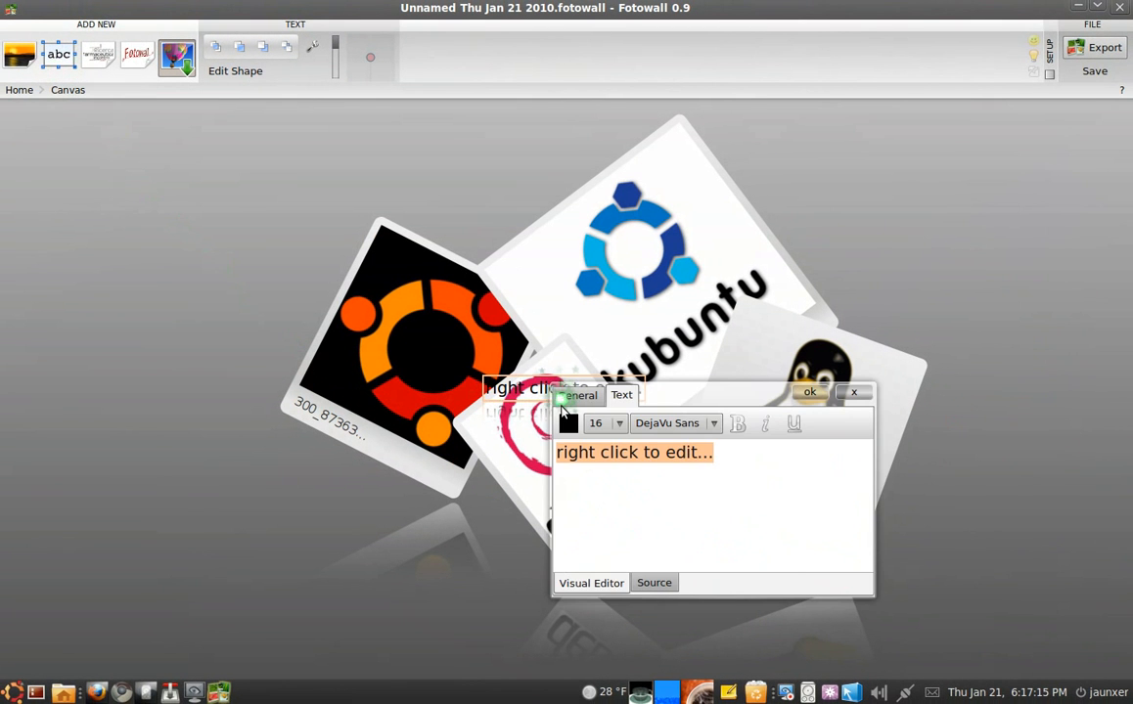
- Create 'Luv Linux!' text in orange Comic Sans MS at size 85
type("Luv")
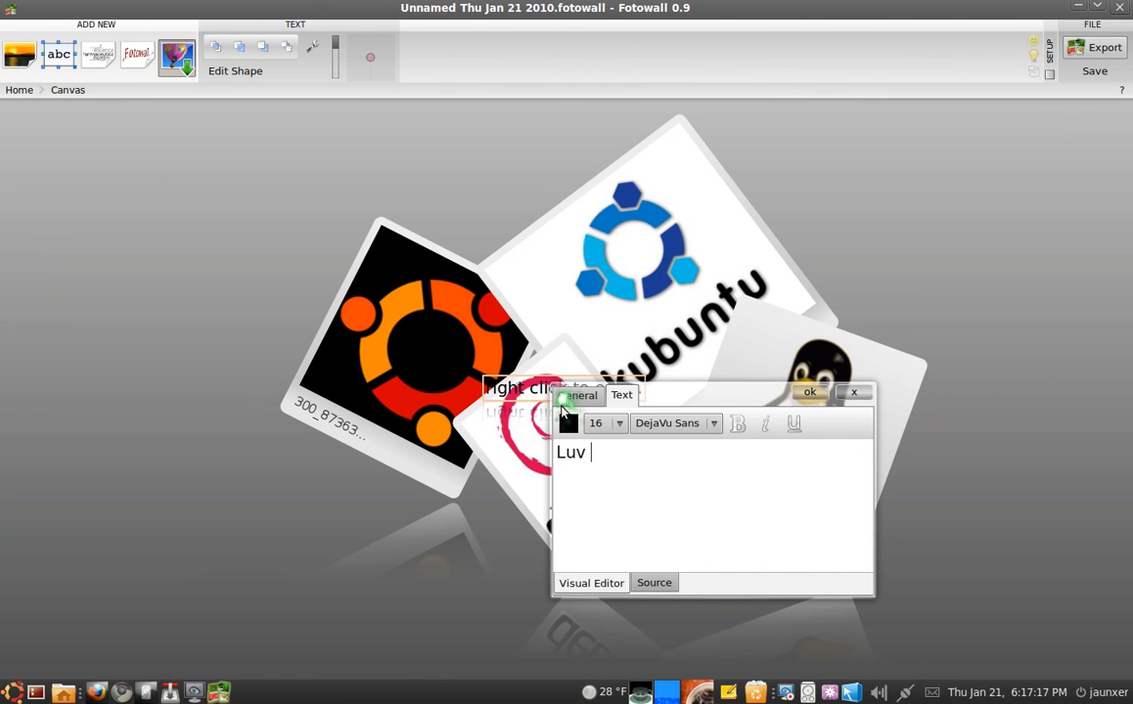
type("Linux!")
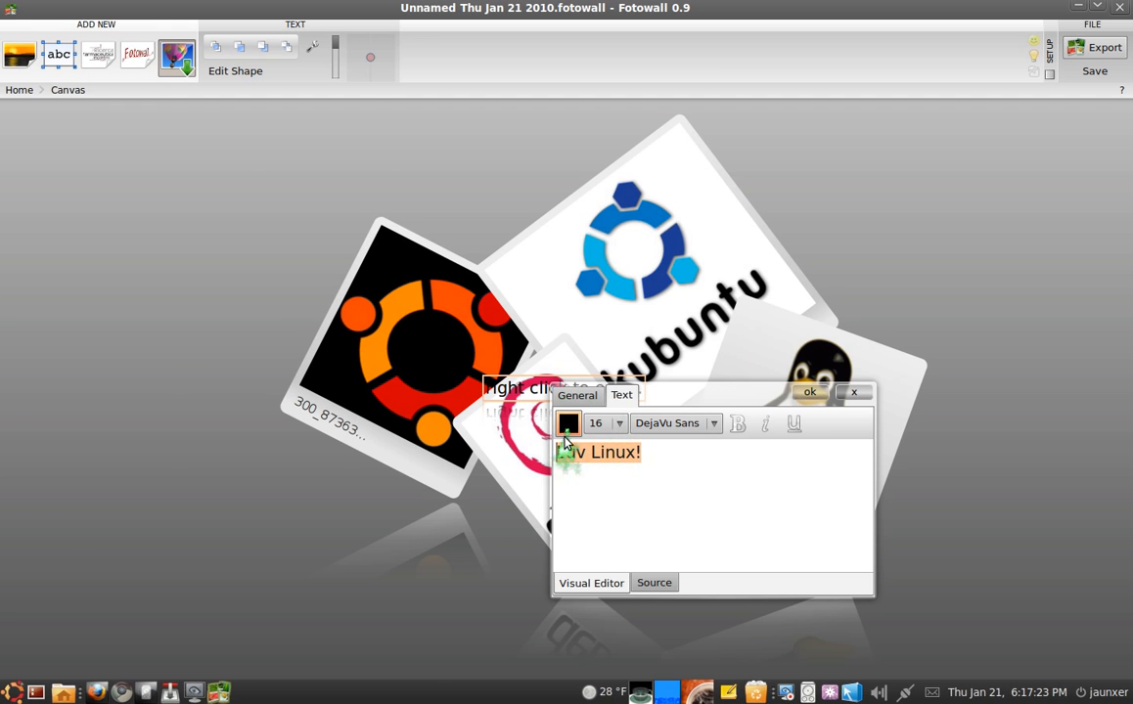
left_click(567, 423)
type("85")
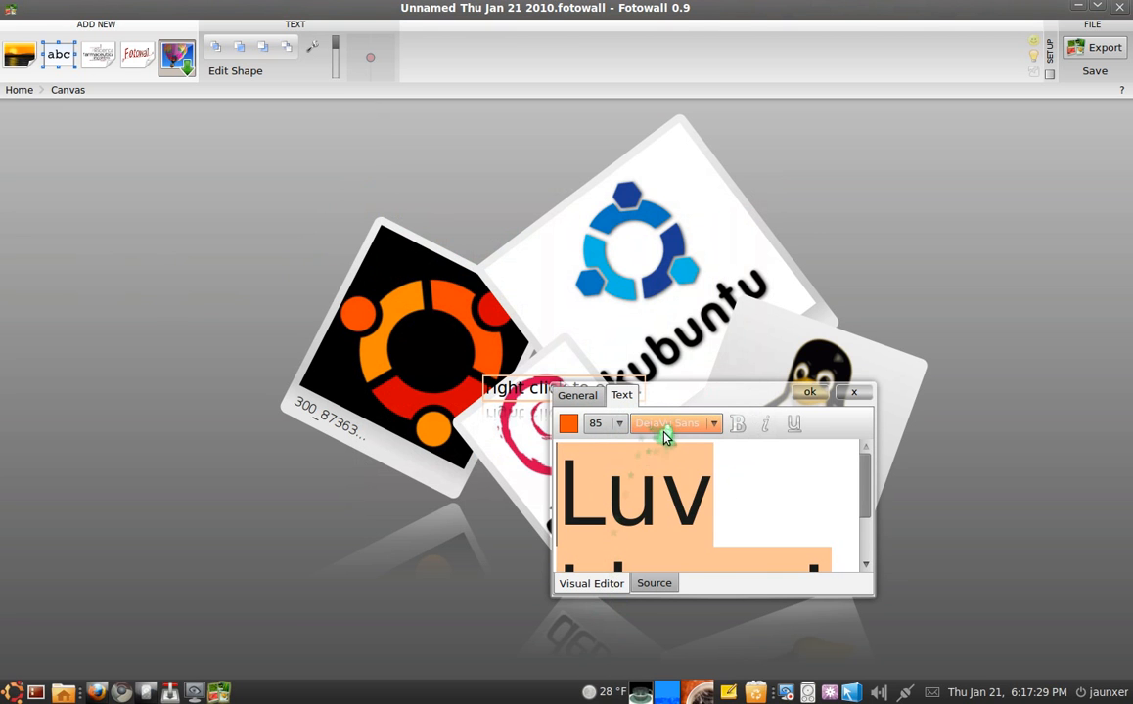
left_click(673, 424)
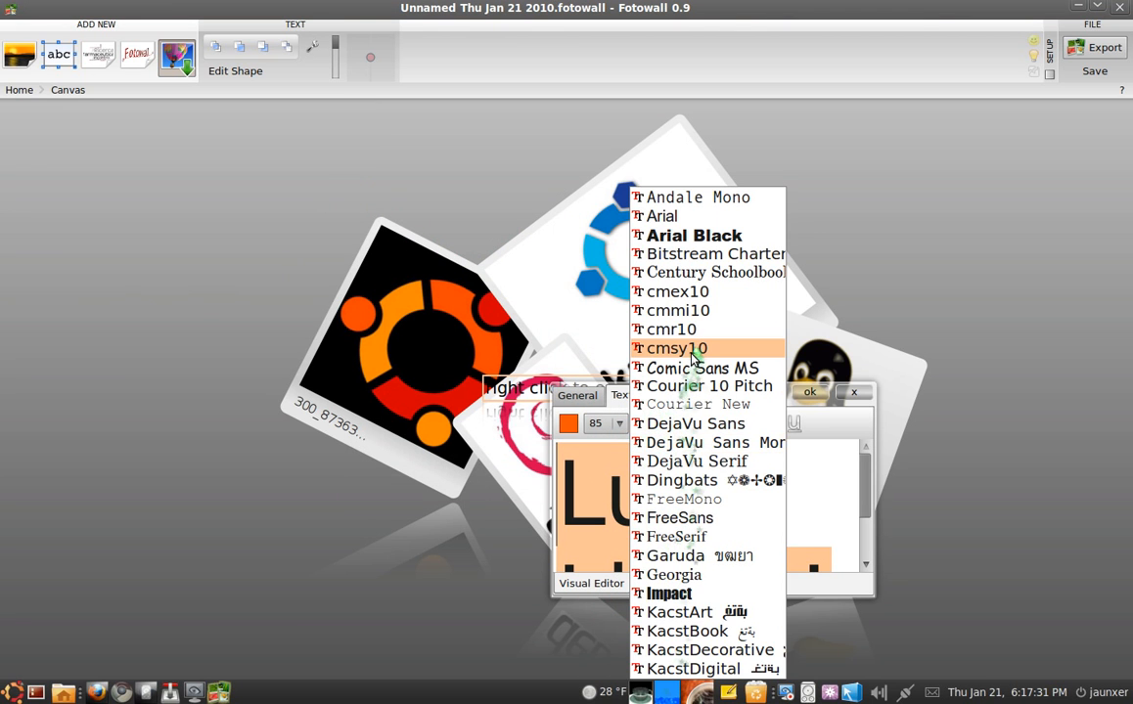
left_click(675, 348)
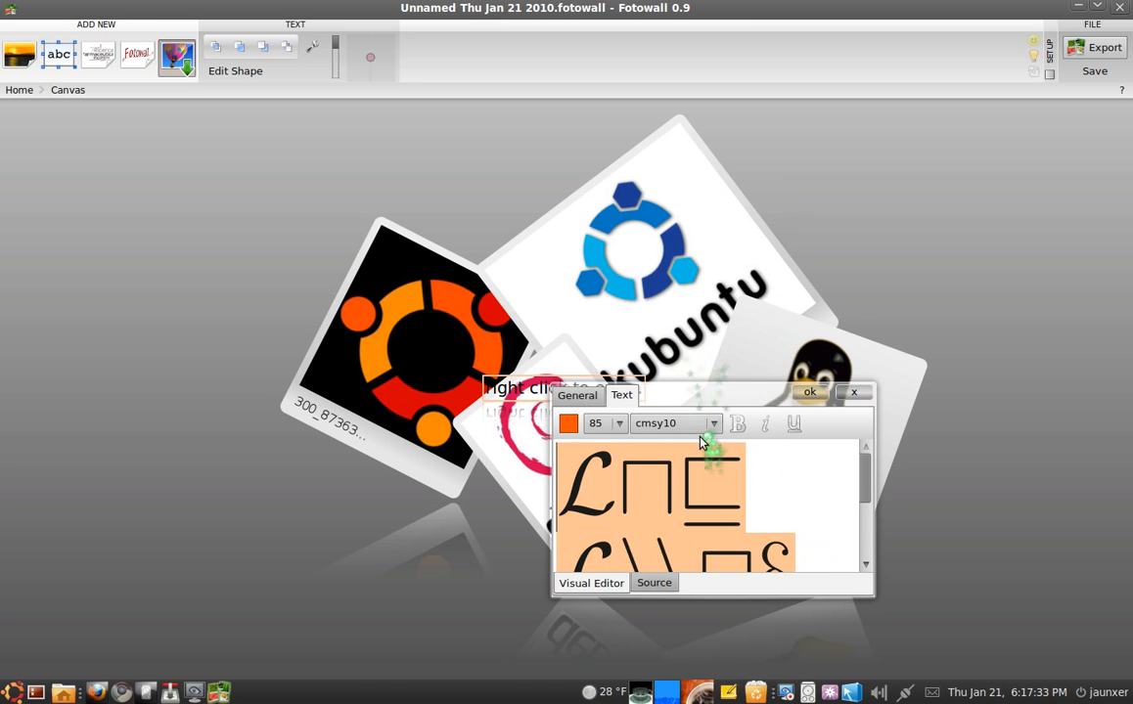
left_click(673, 423)
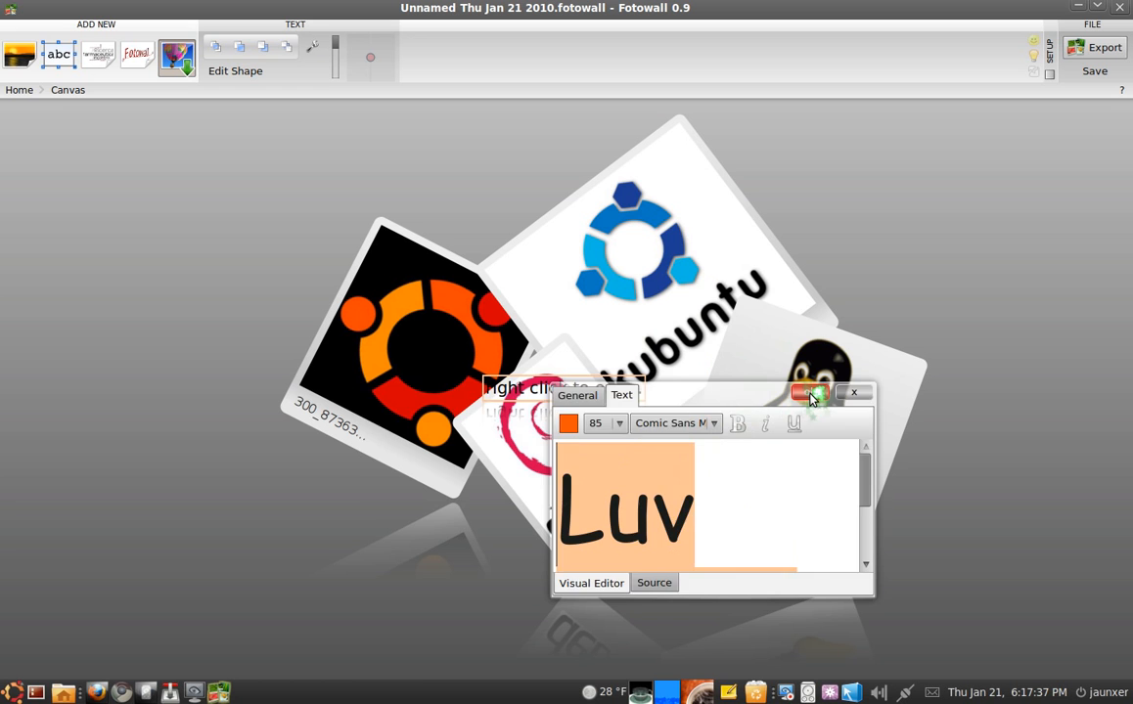
left_click(853, 392)
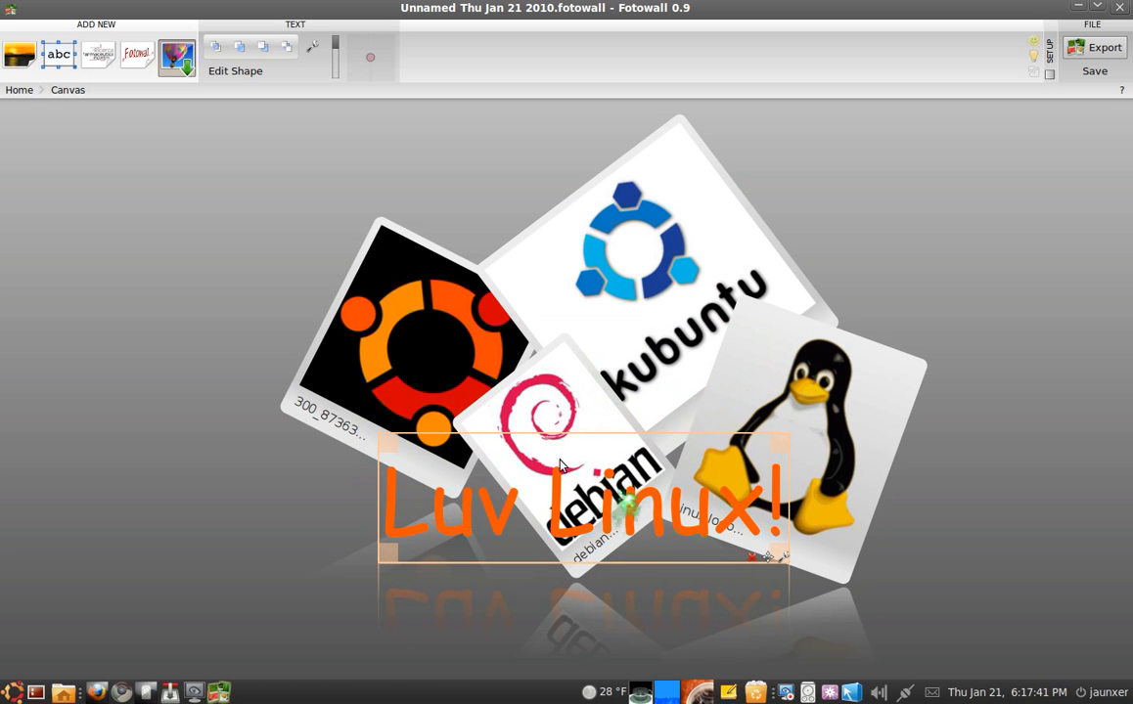
- Tilt the 'Luv Linux!' caption and move it above the Ubuntu and kubuntu cards
left_click(336, 49)
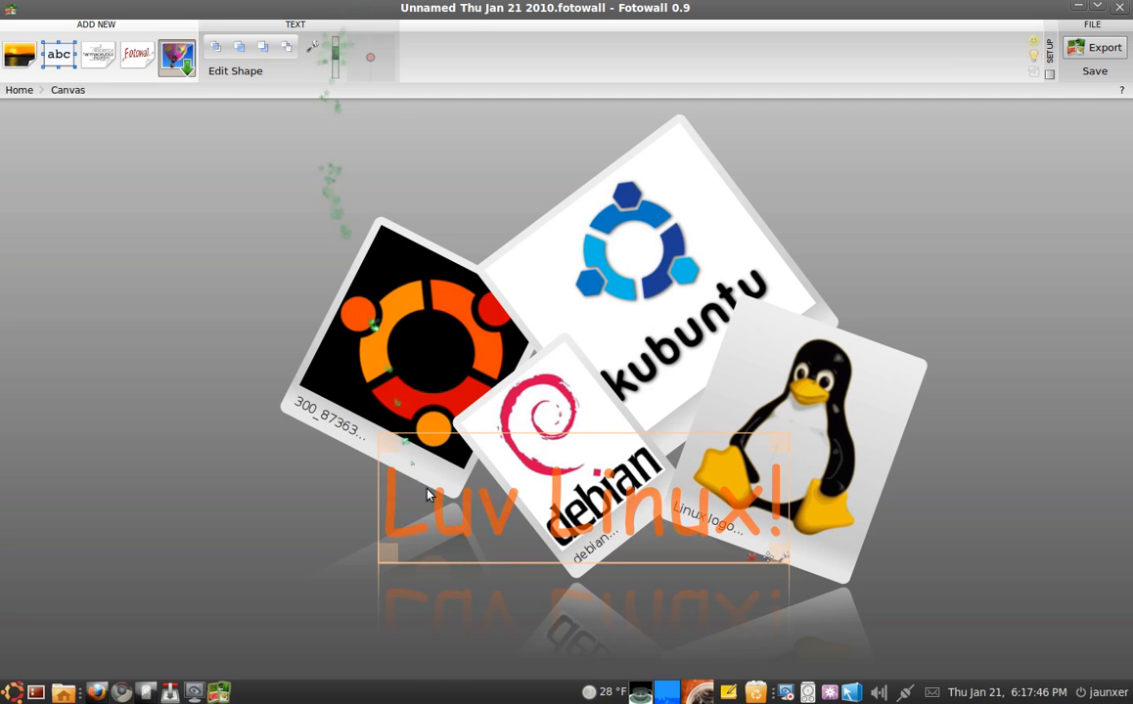
left_click_drag(587, 498, 597, 132)
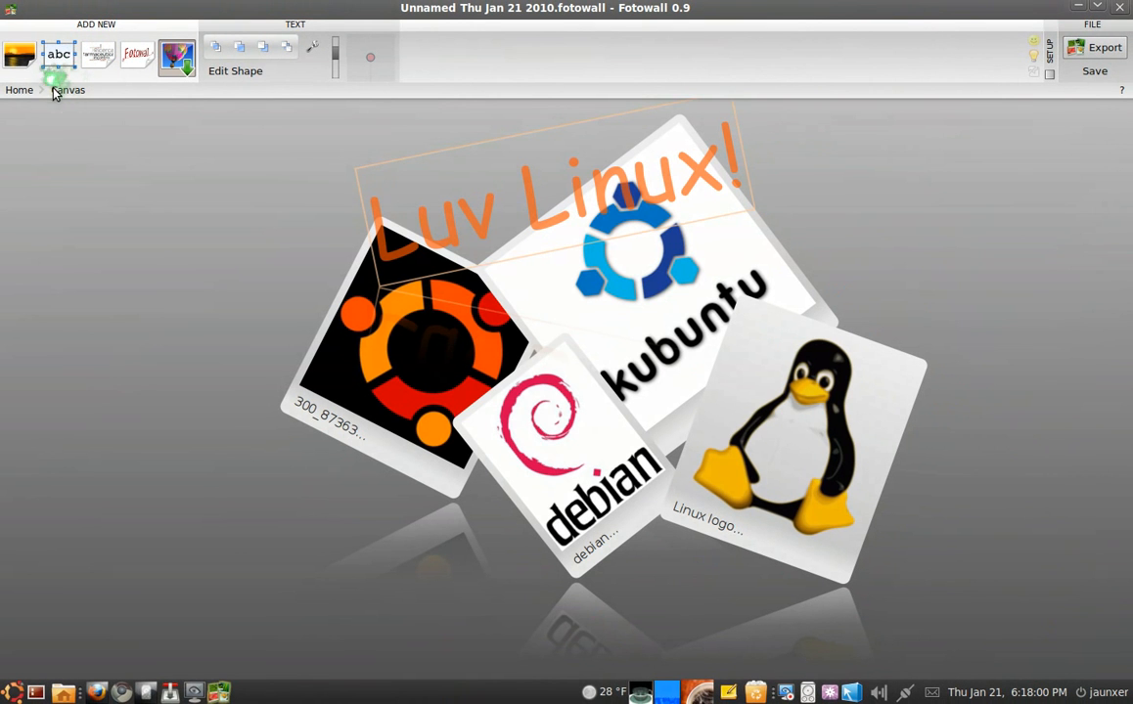
left_click(67, 89)
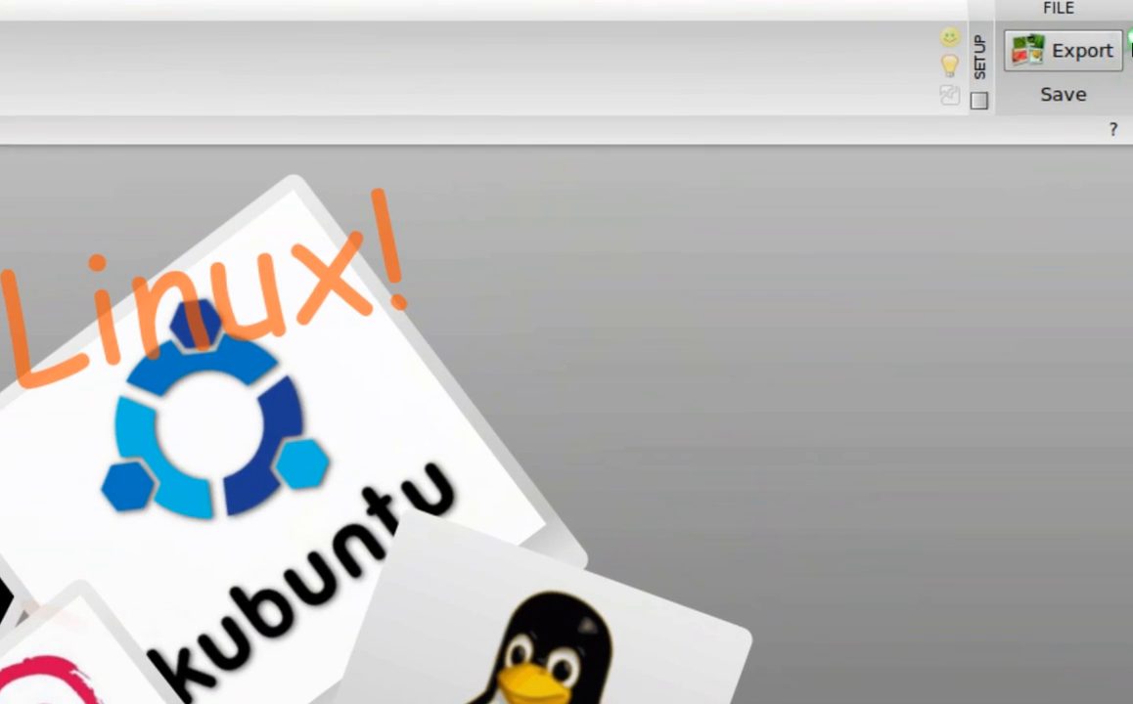
- Export the collage as a Zoomed 1440×739 PNG image to the Desktop
left_click(1080, 50)
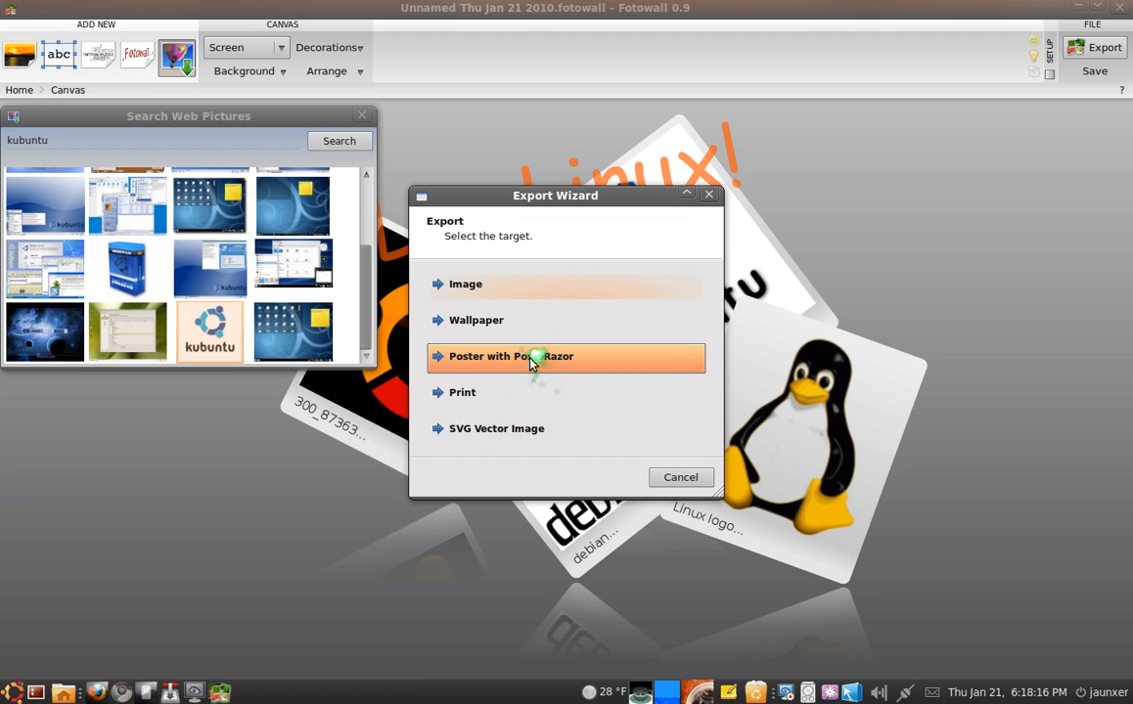
mouse_move(521, 381)
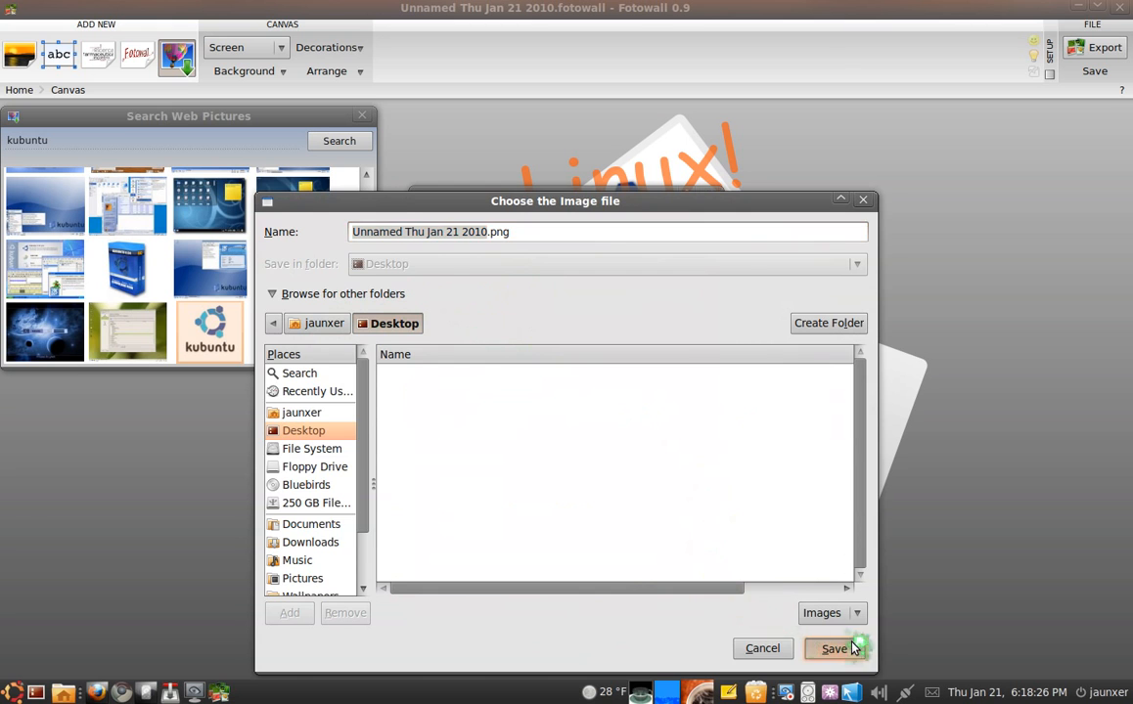
left_click(834, 648)
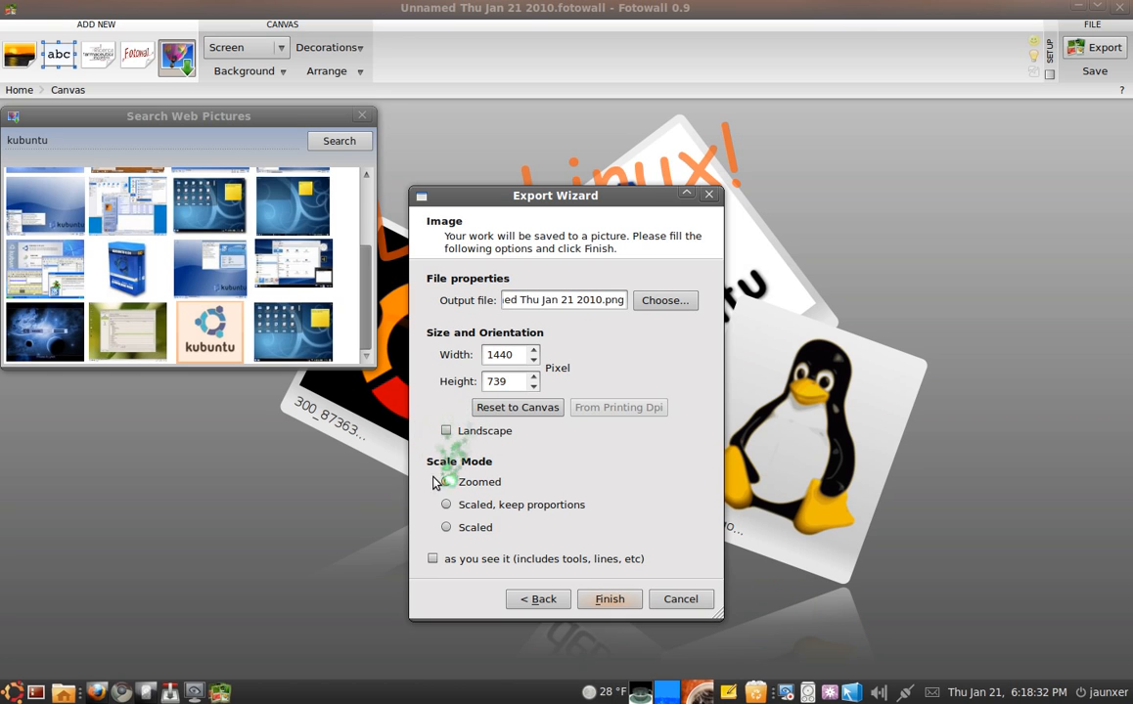
left_click(447, 481)
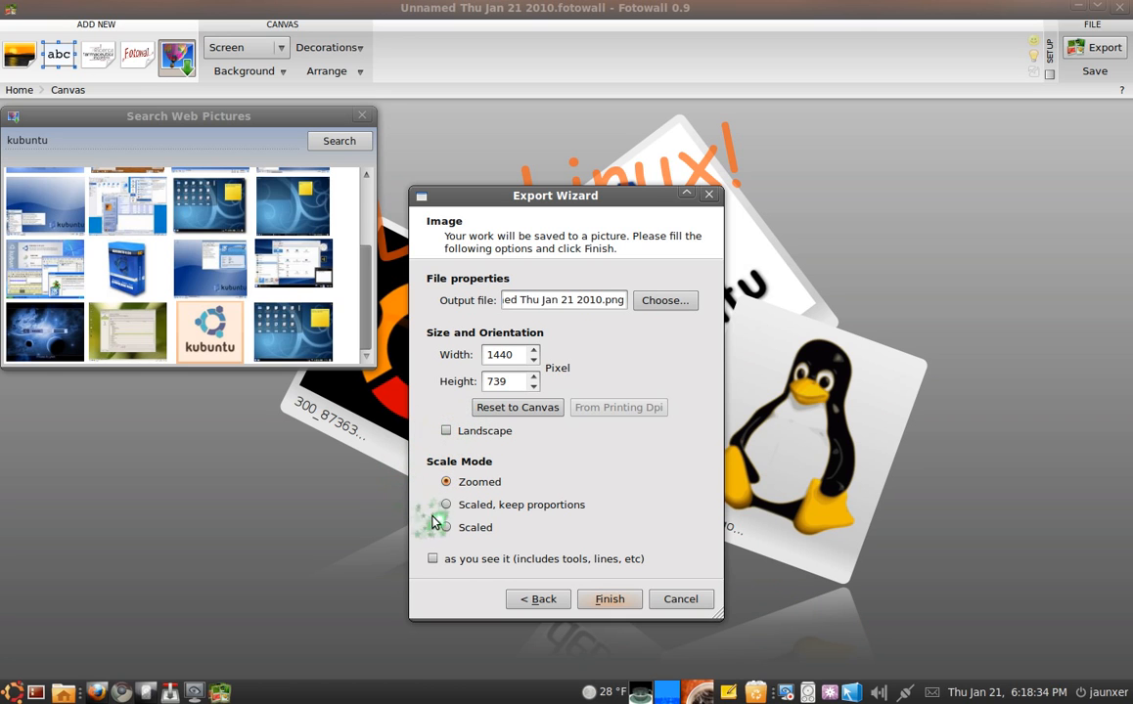
left_click(609, 599)
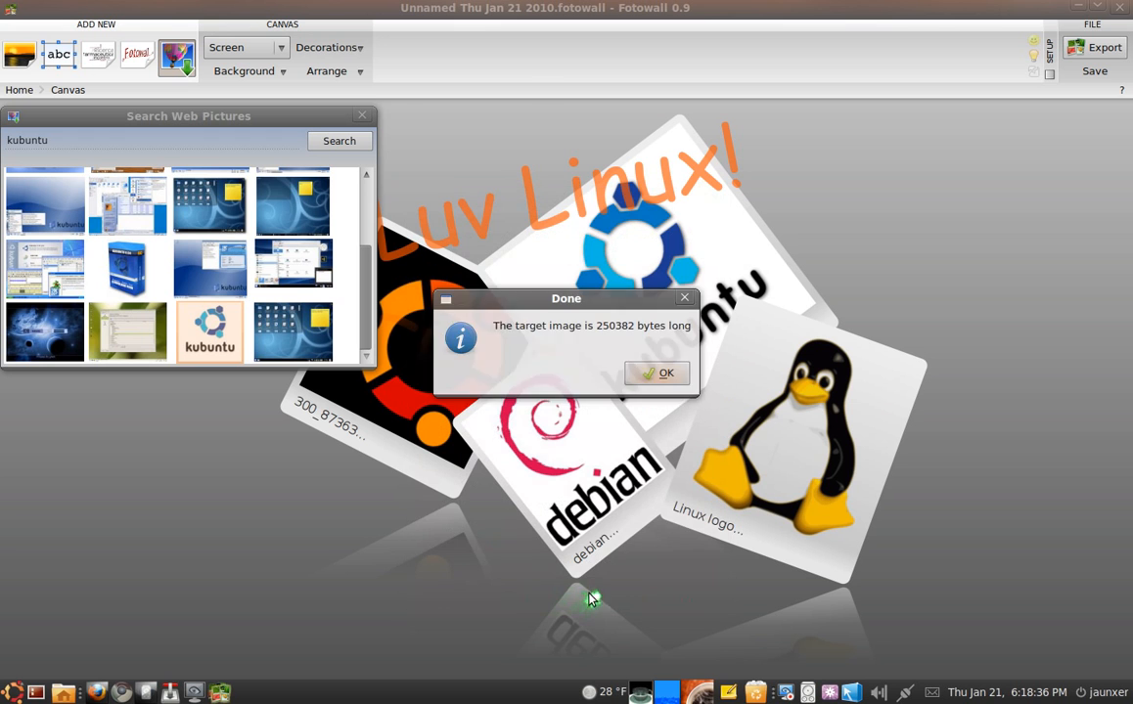
left_click(665, 372)
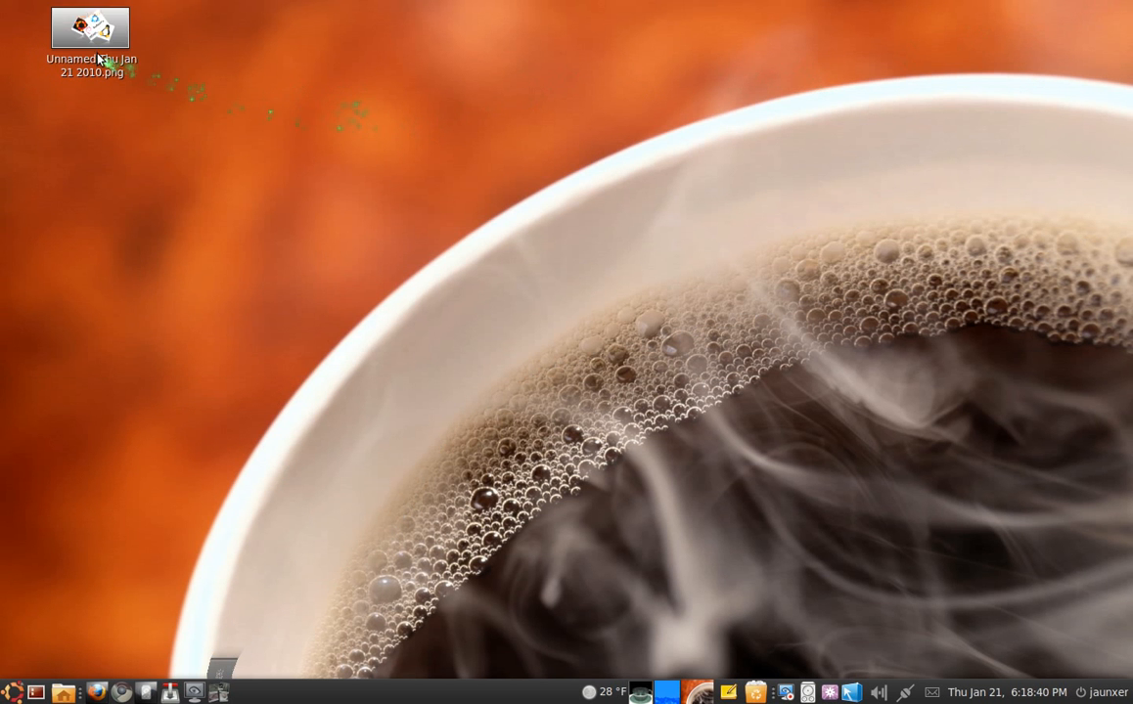
- Open 'Unnamed Thu Jan 21 2010.png' from the desktop in Image Viewer
double_click(90, 27)
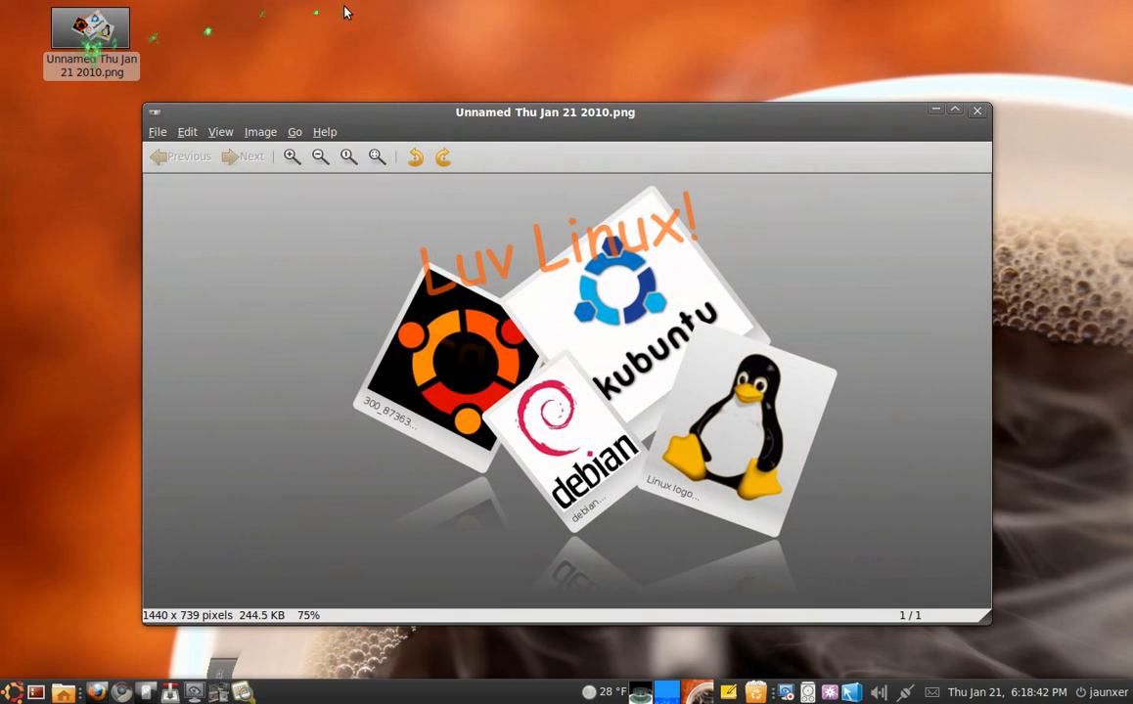
mouse_move(378, 57)
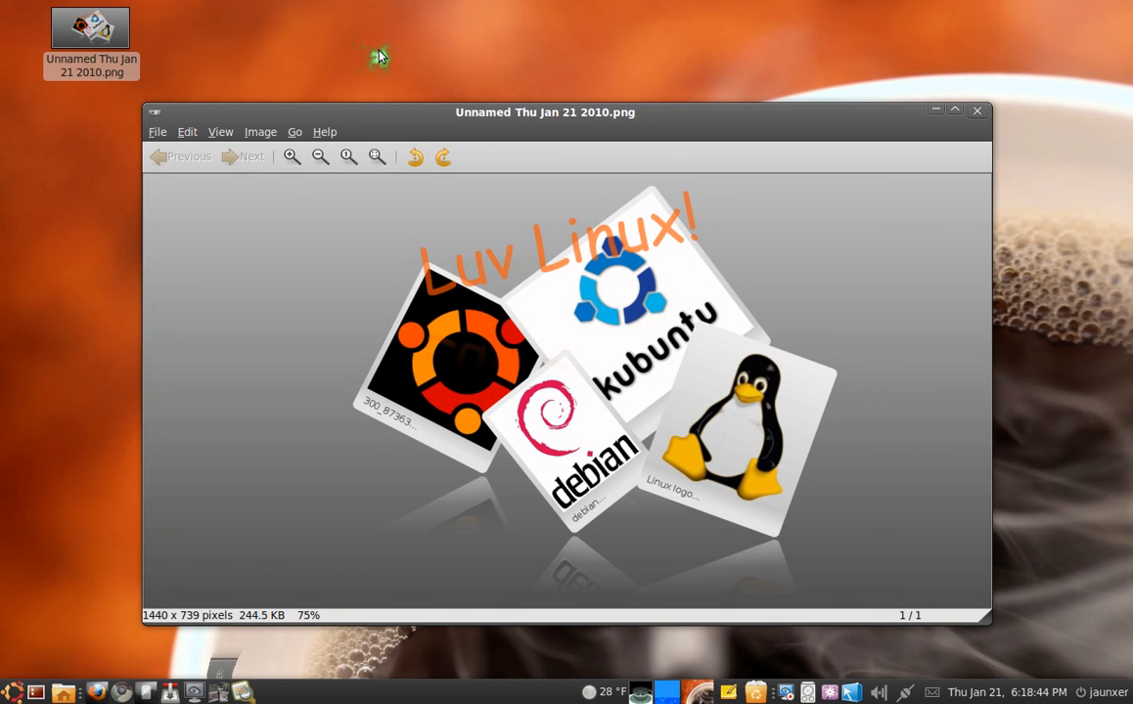